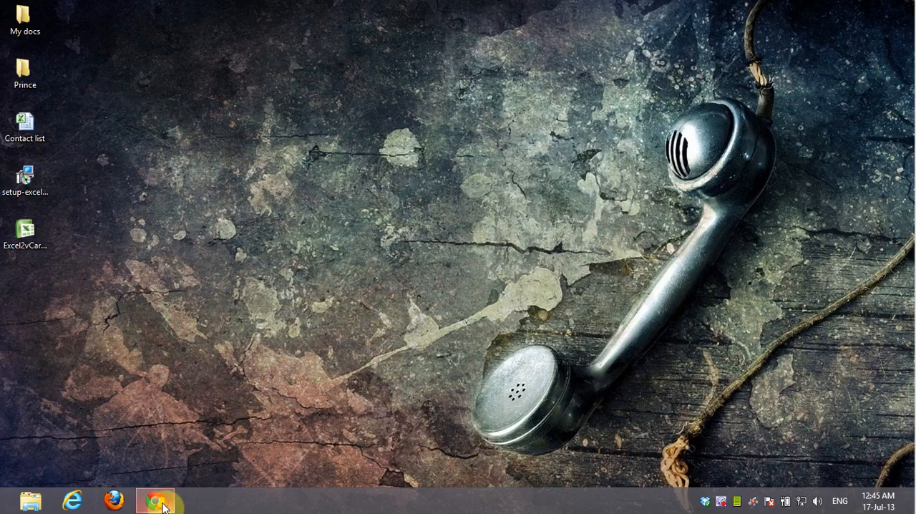
# - Navigate to the SysTools Excel to vCard folder under Program Files (x86)
pyautogui.click(152, 499)
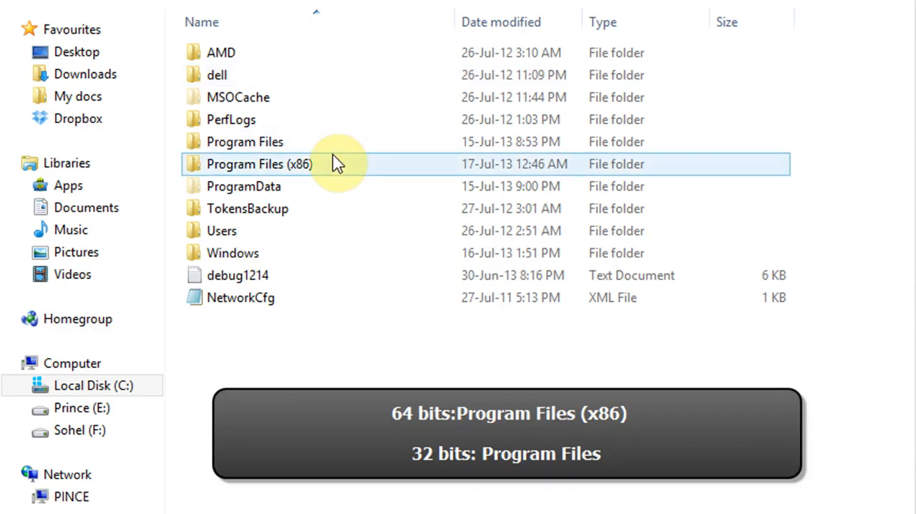
pyautogui.moveTo(770, 169)
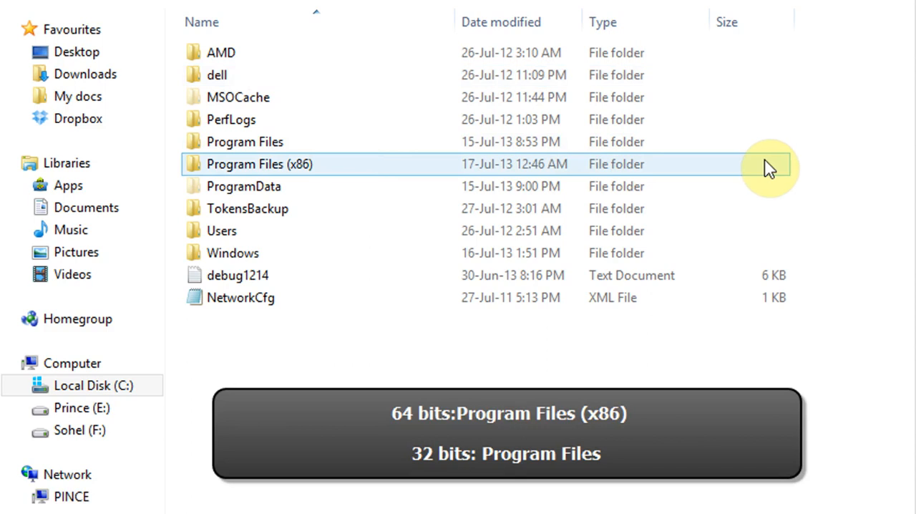
pyautogui.click(766, 163)
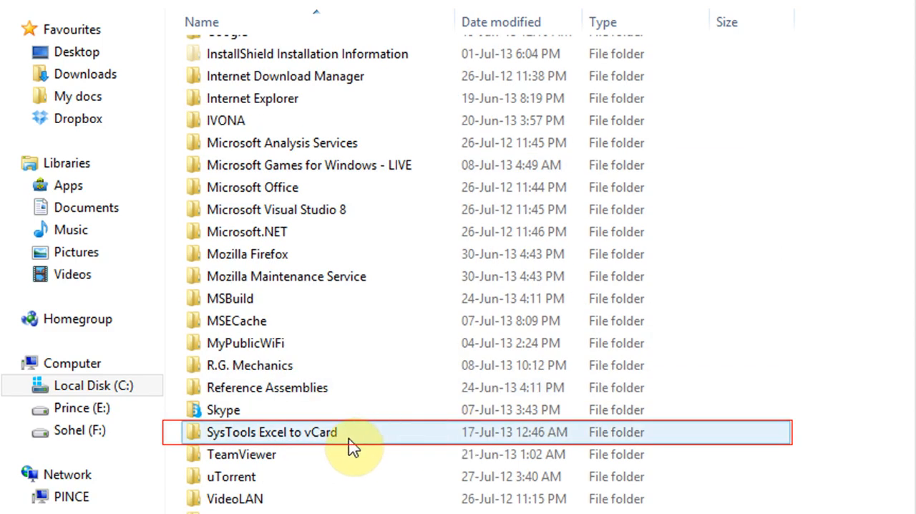
pyautogui.doubleClick(269, 433)
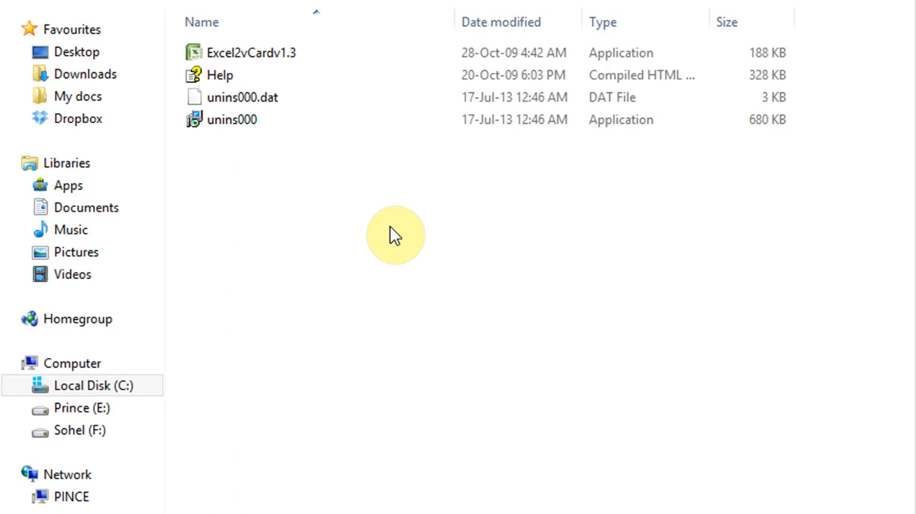
# - Paste the copied file into the program folder and reveal SmartScreen's More info to run the app
pyautogui.rightClick(395, 236)
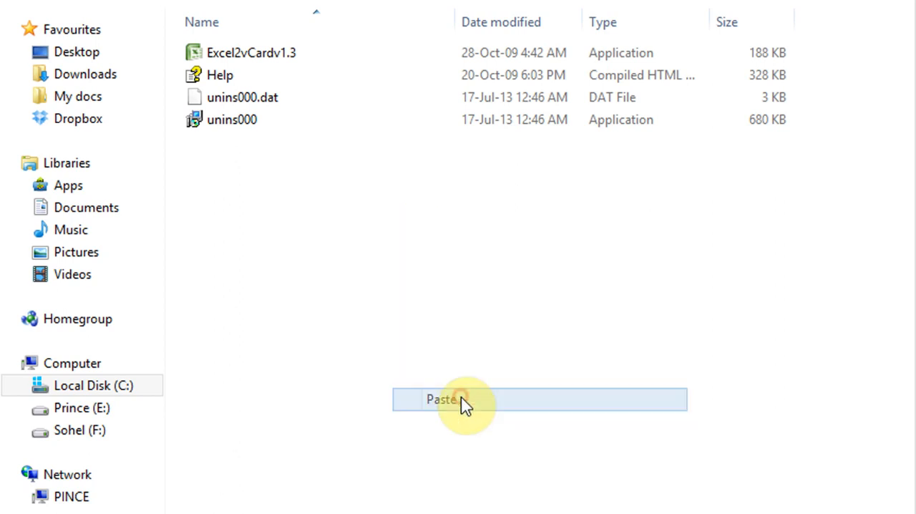
pyautogui.click(441, 399)
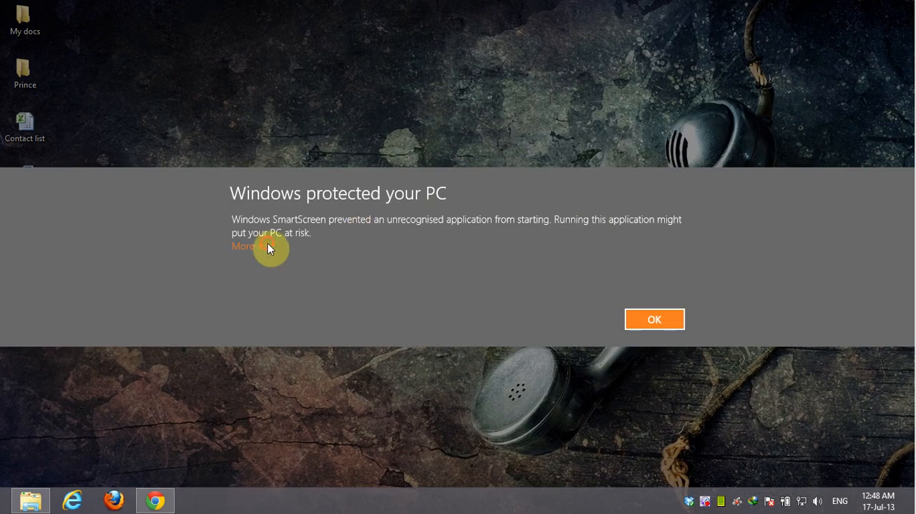
pyautogui.click(243, 247)
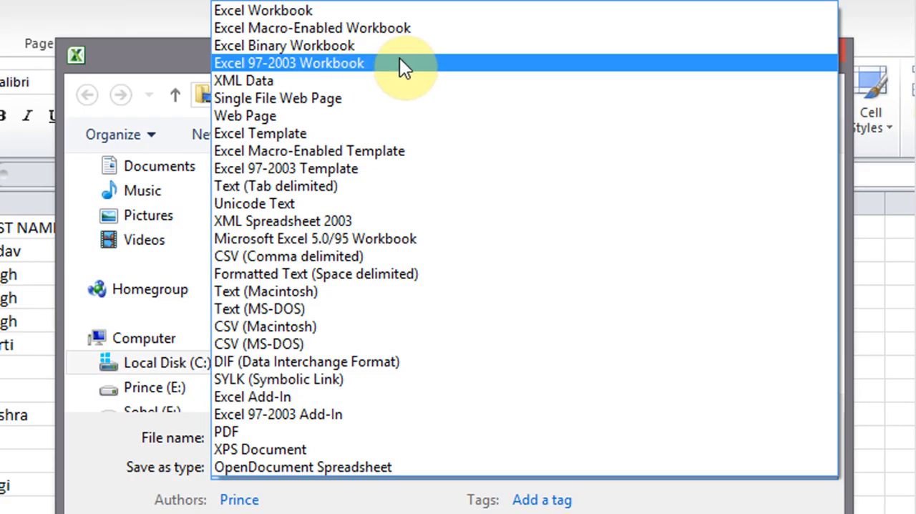
# - Save the Contact list to the Desktop in Excel 97-2003 Workbook format
pyautogui.click(290, 63)
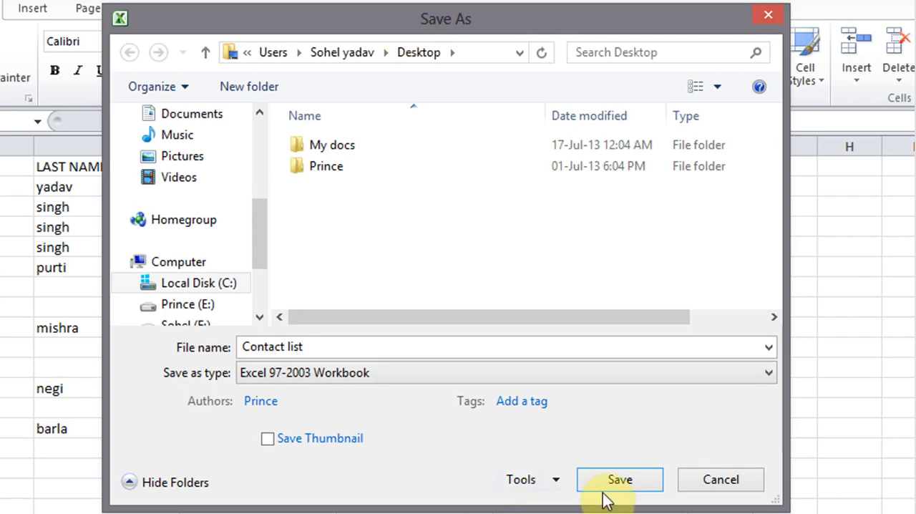
pyautogui.click(621, 478)
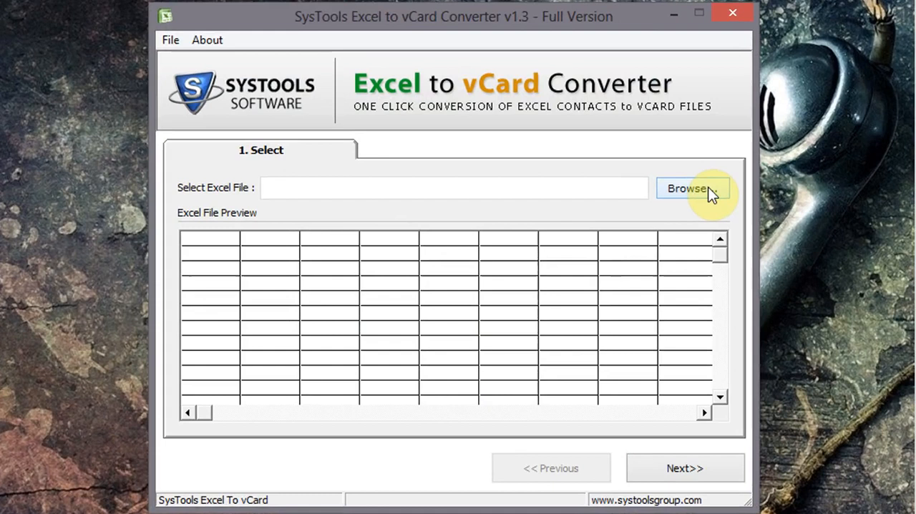
# - Browse to the Desktop and load the Contact list (exl 97-03) workbook for conversion
pyautogui.click(693, 189)
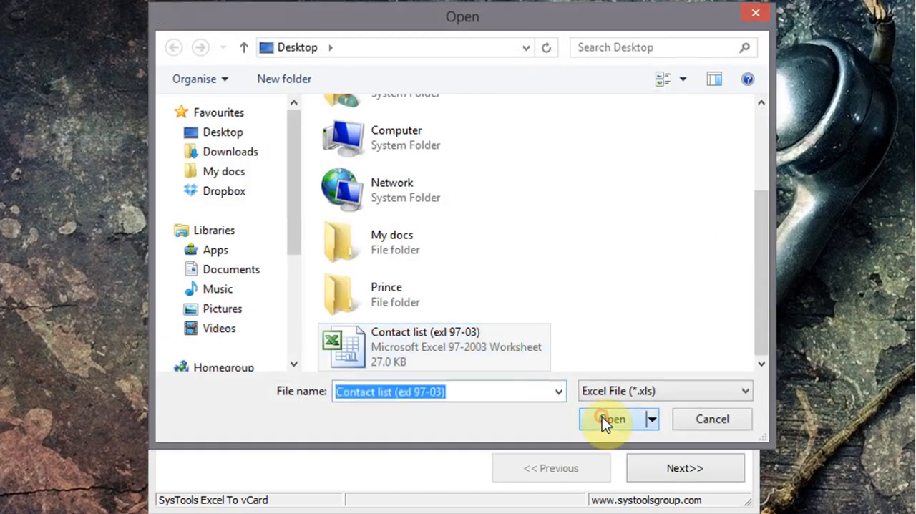
pyautogui.click(613, 418)
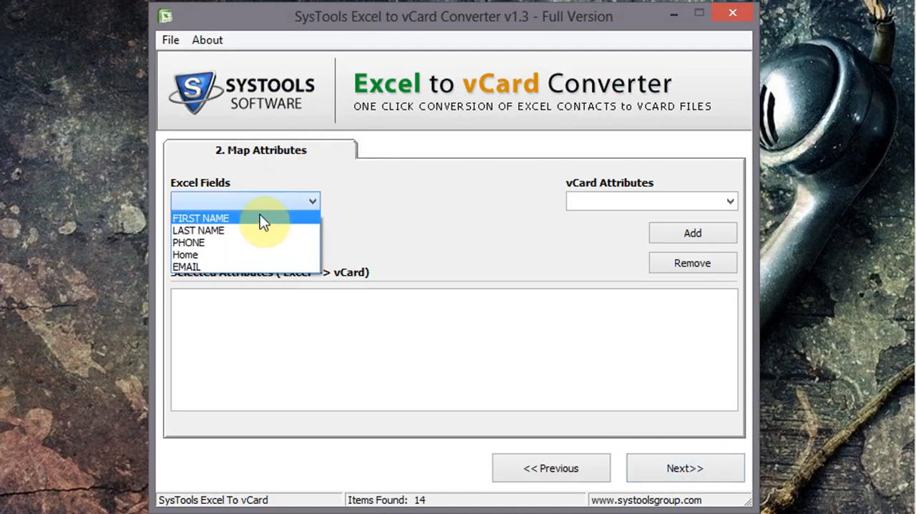
# - Map FIRST NAME to FirstName and choose LAST NAME as the next field to map
pyautogui.click(201, 218)
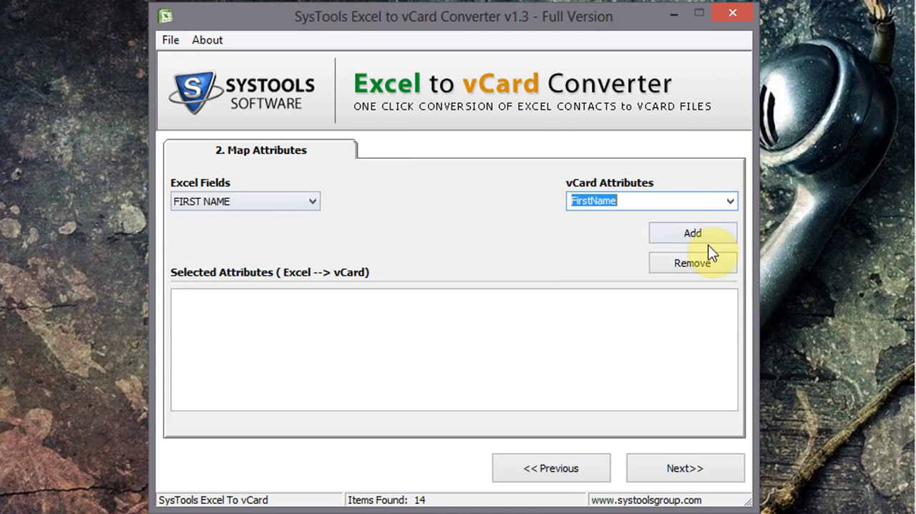
pyautogui.click(693, 232)
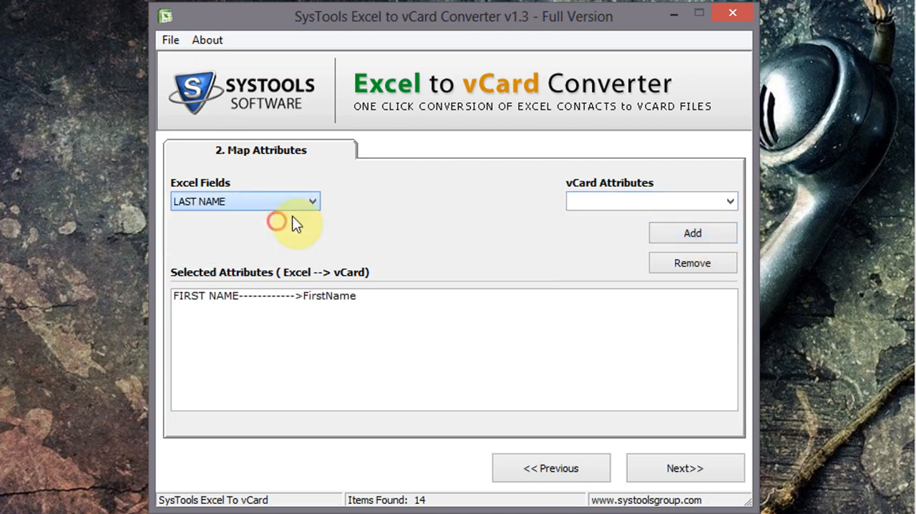
pyautogui.click(693, 233)
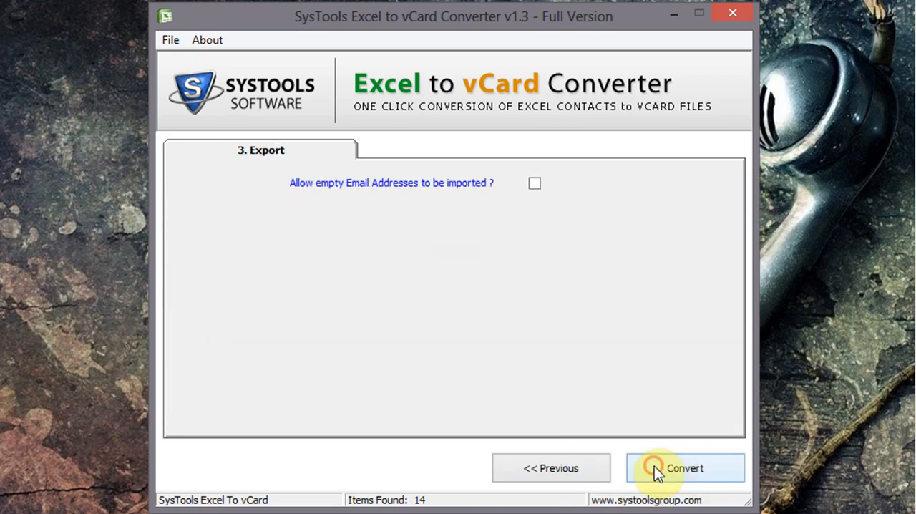
# - Convert the 14 contacts into separate vCard files in the chosen folder, then edit the first contact's name in Excel
pyautogui.click(685, 469)
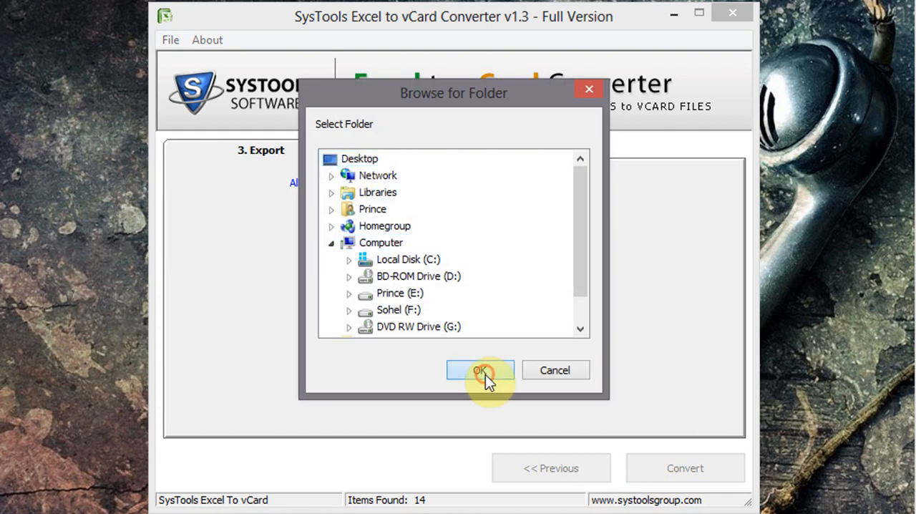
pyautogui.click(481, 369)
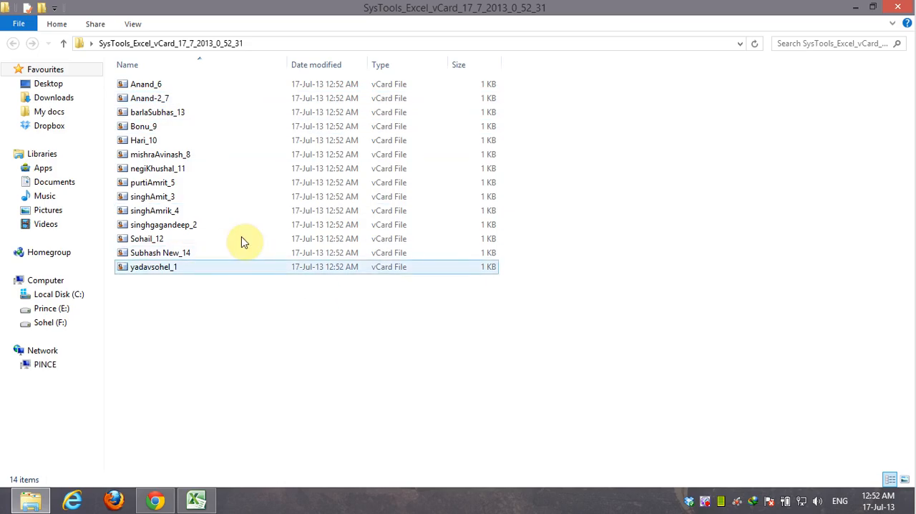
pyautogui.click(146, 83)
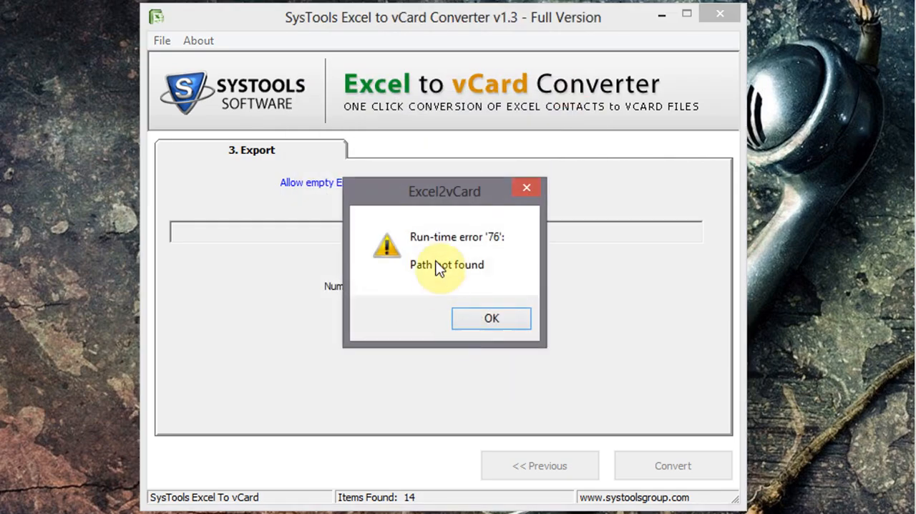
pyautogui.moveTo(455, 277)
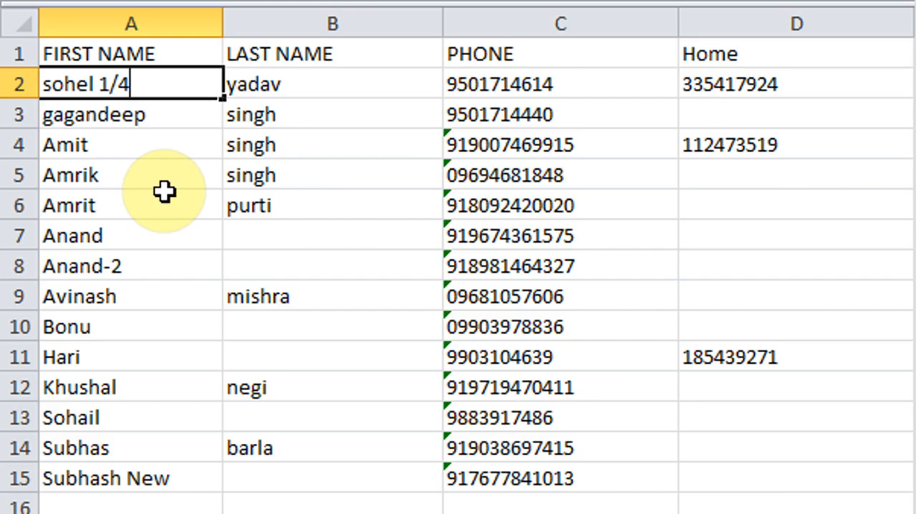
pyautogui.press('Backspace')
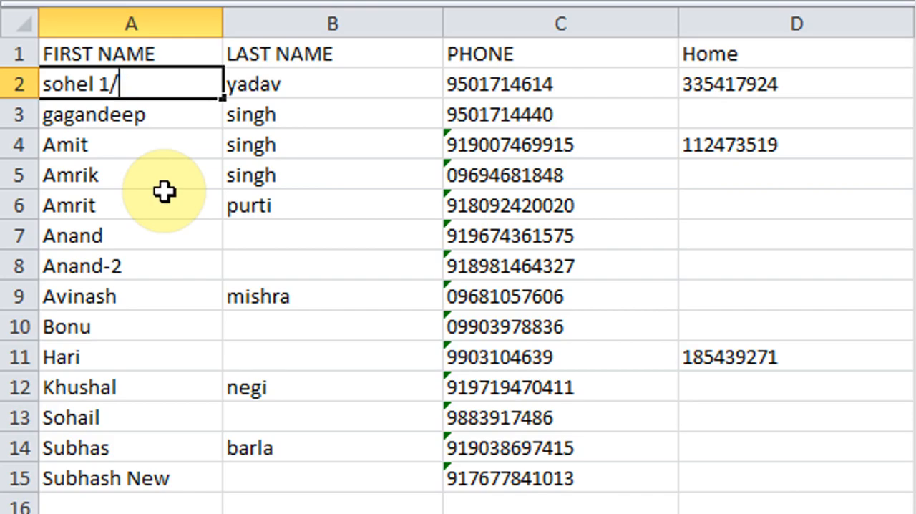